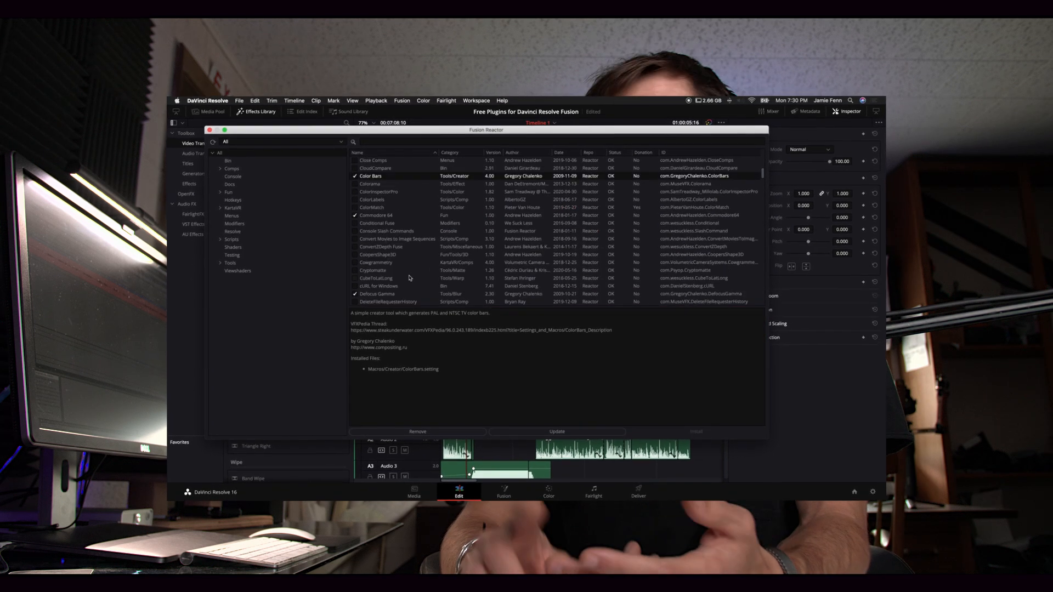
# - Scroll the Reactor forum post down to the installer script download and Step 2 instructions
pyautogui.click(364, 239)
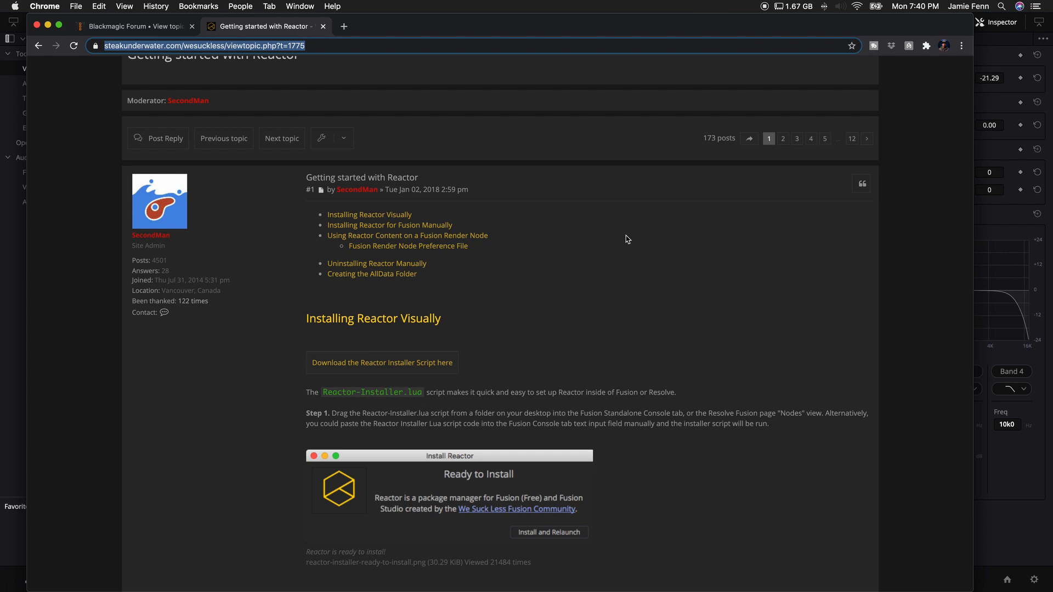
pyautogui.scroll(-3)
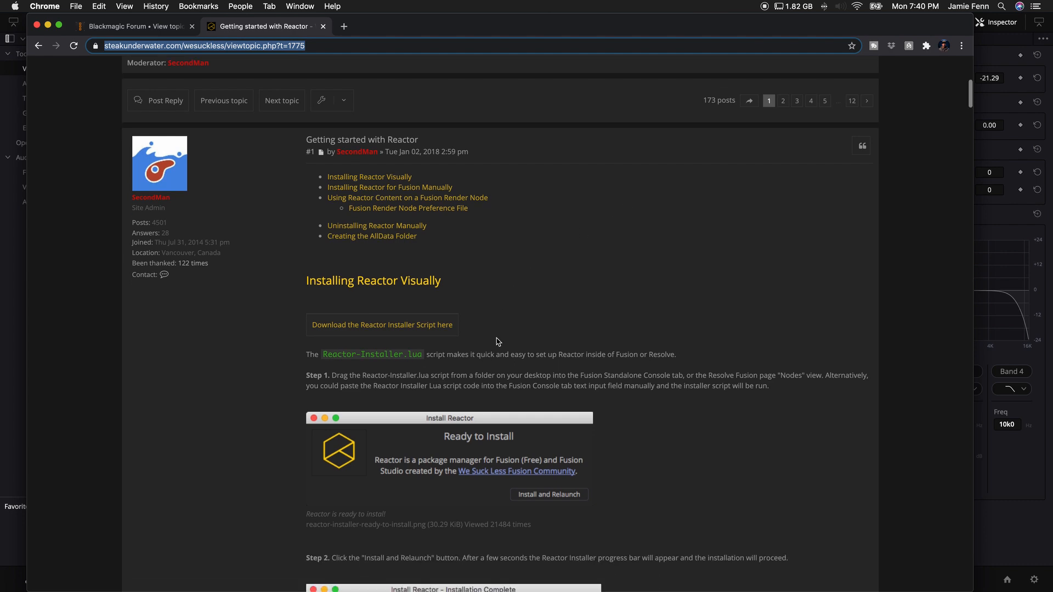
pyautogui.moveTo(382, 329)
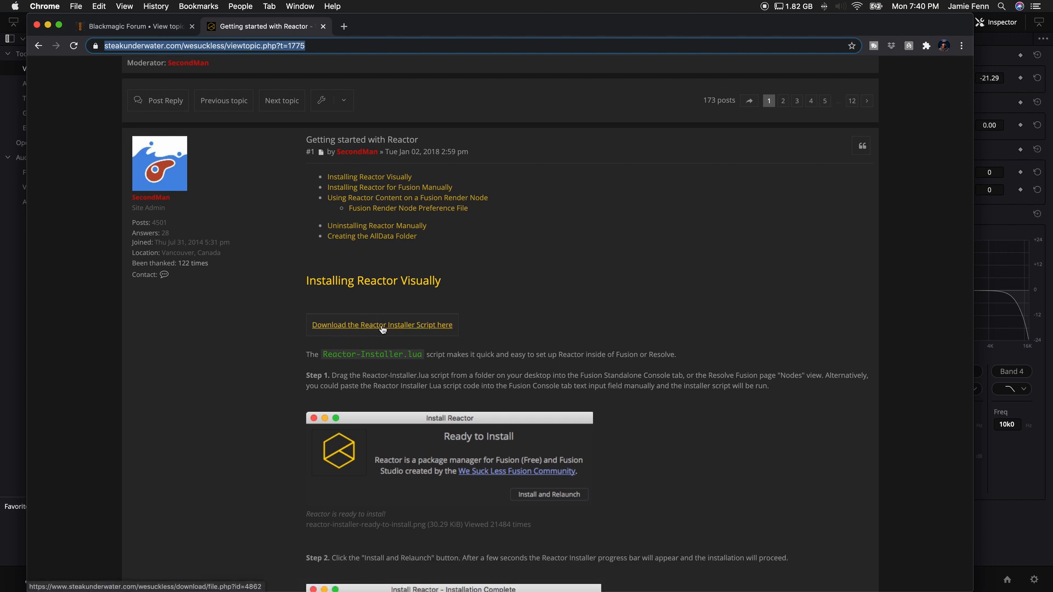
pyautogui.moveTo(403, 329)
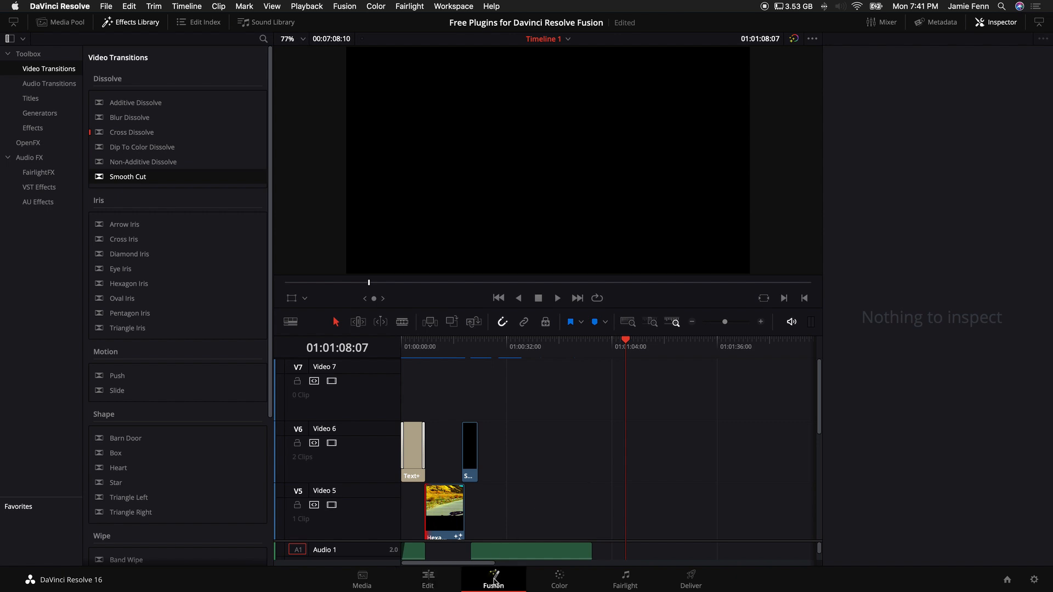
# - Switch DaVinci Resolve to the Fusion compositing page
pyautogui.click(492, 579)
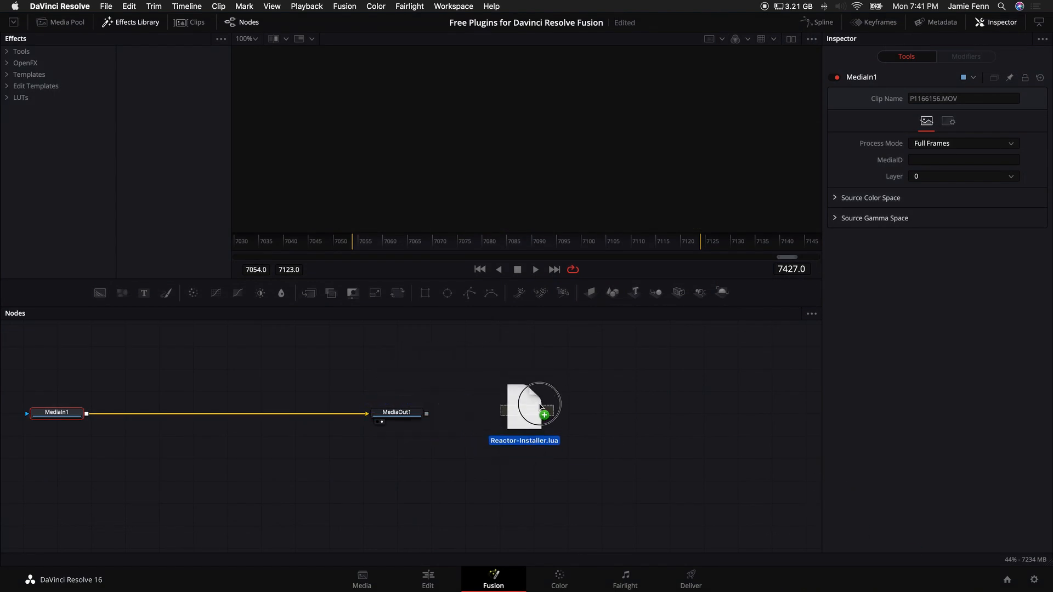
# - Run Reactor-Installer.lua and choose Install and Launch to install Reactor
pyautogui.doubleClick(524, 405)
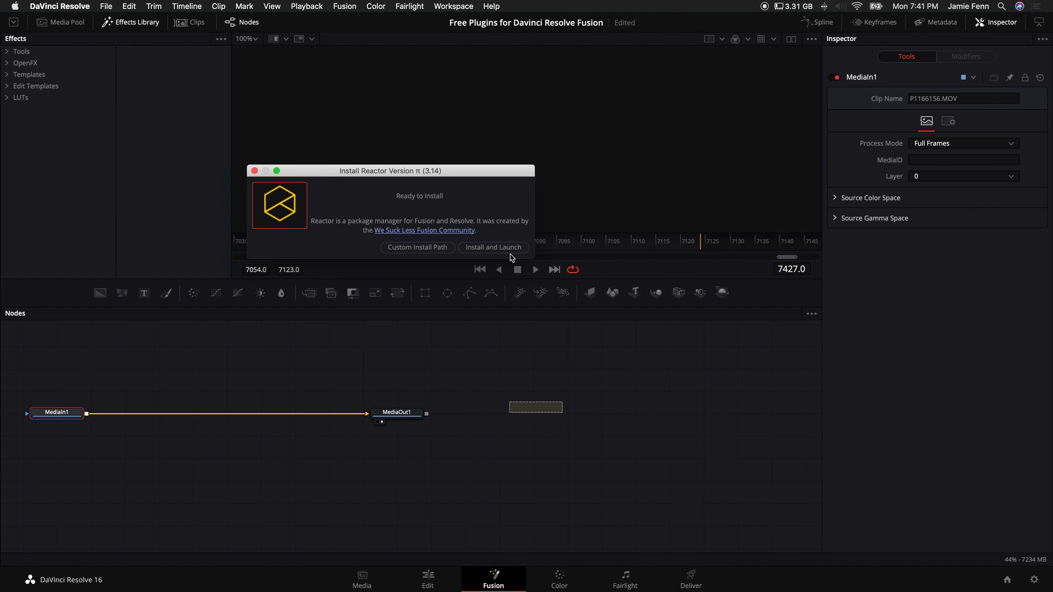
pyautogui.moveTo(503, 251)
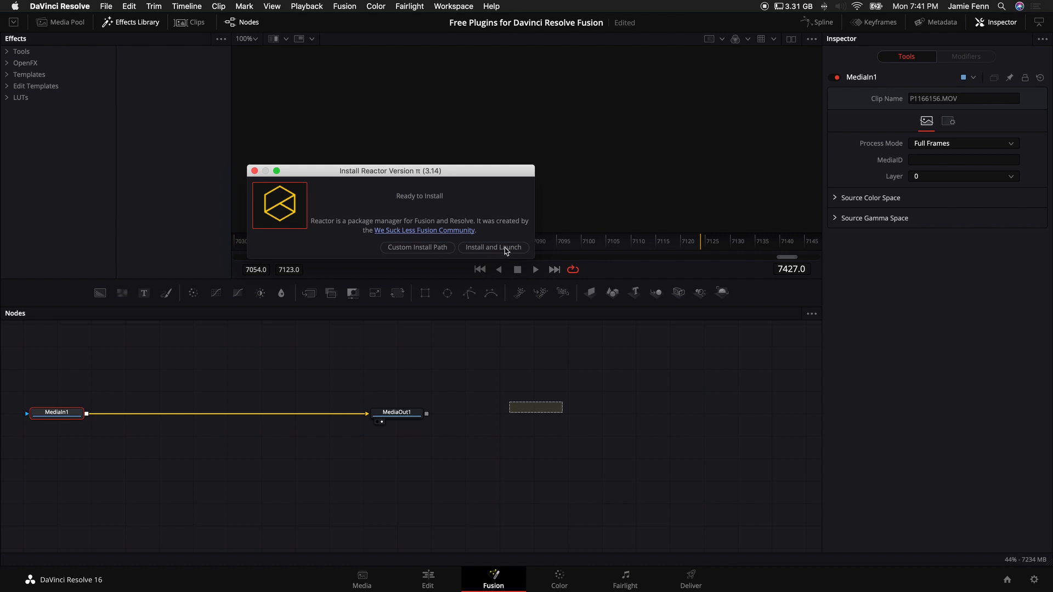
pyautogui.click(493, 247)
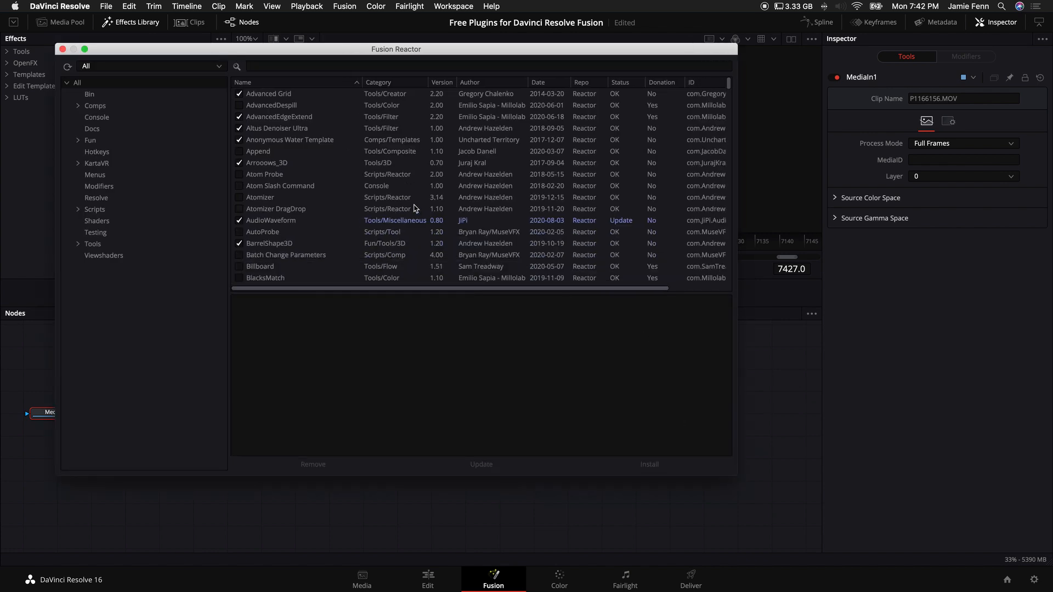
# - Scroll down the Reactor atom list toward the CleanFlow atom
pyautogui.scroll(-3)
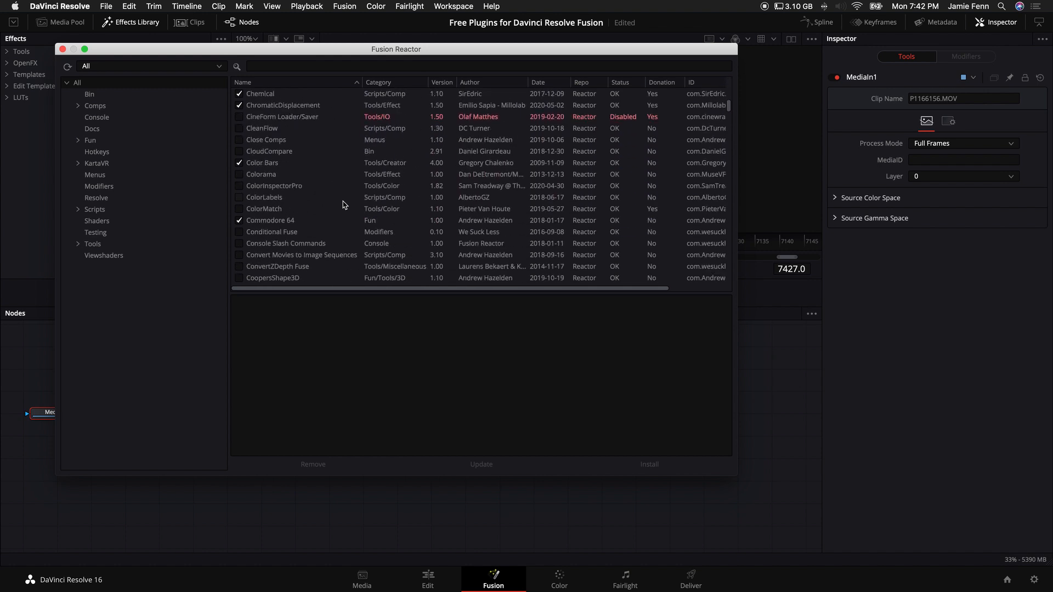
pyautogui.scroll(-3)
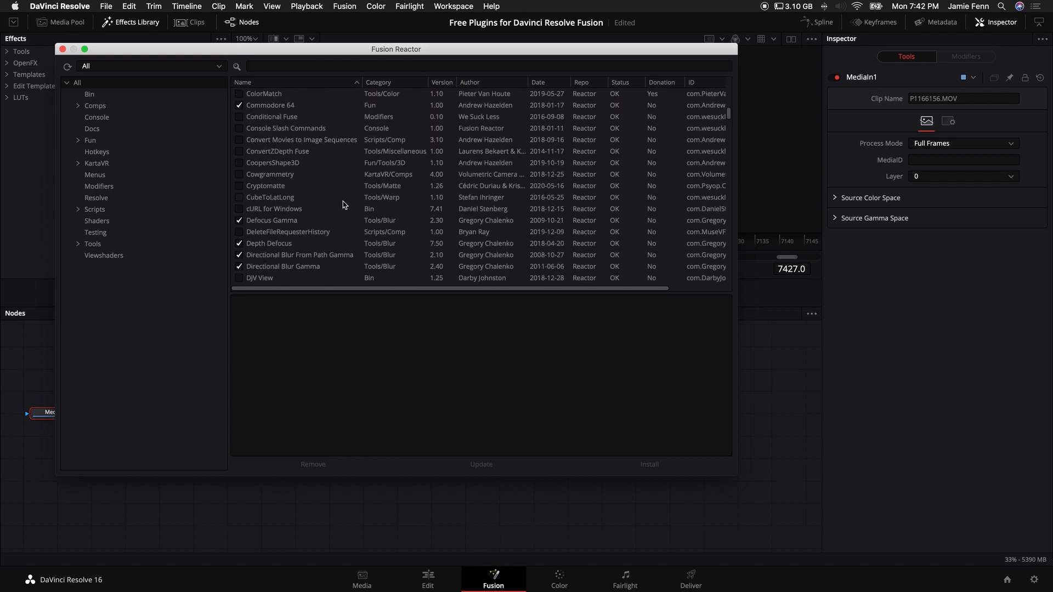
pyautogui.scroll(-3)
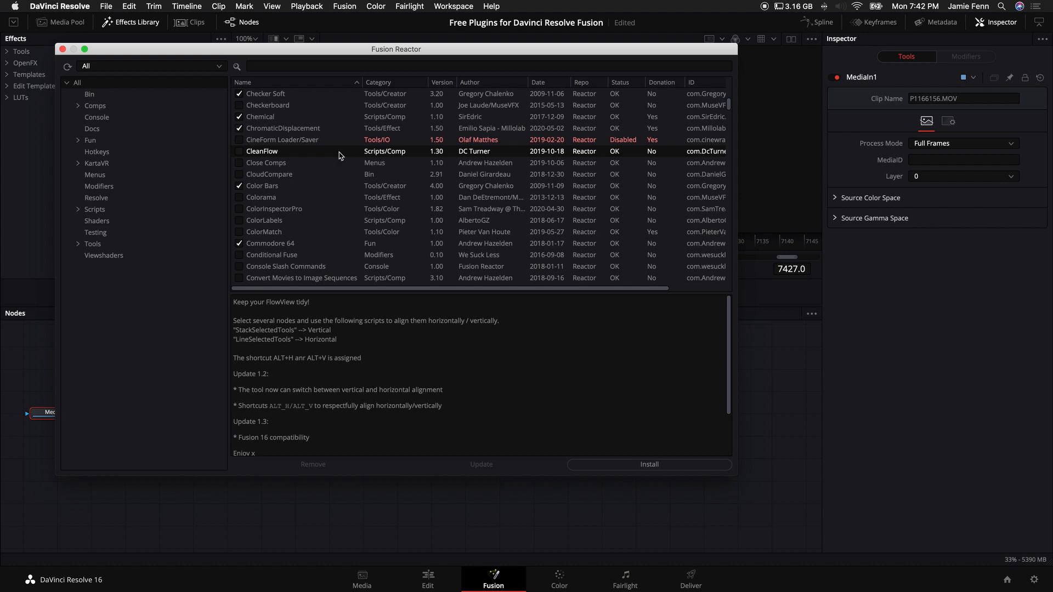
# - Select the CleanFlow atom and install it through Reactor
pyautogui.click(648, 465)
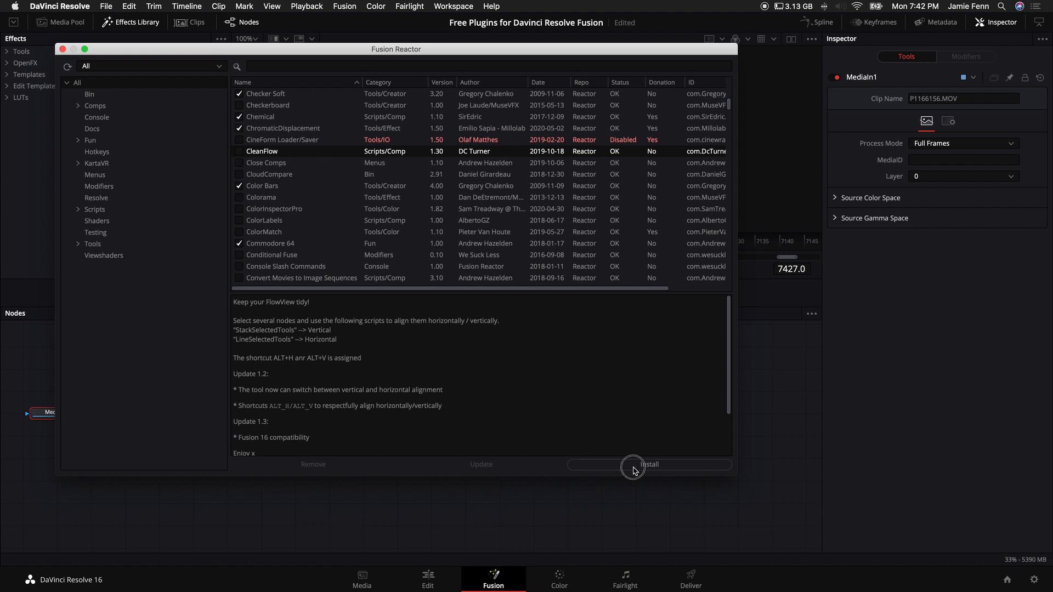
pyautogui.click(262, 151)
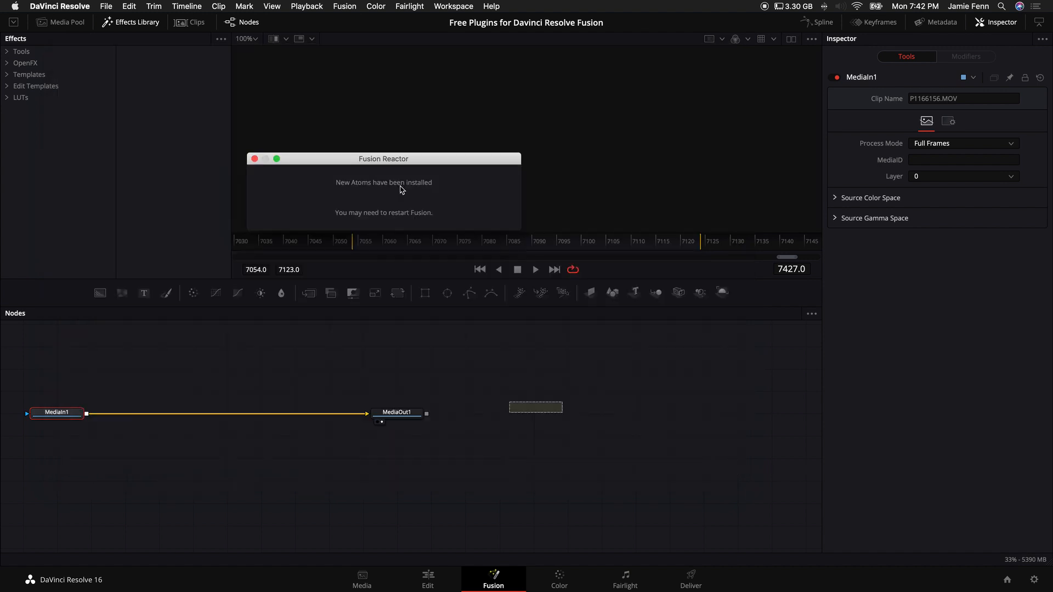
pyautogui.click(255, 159)
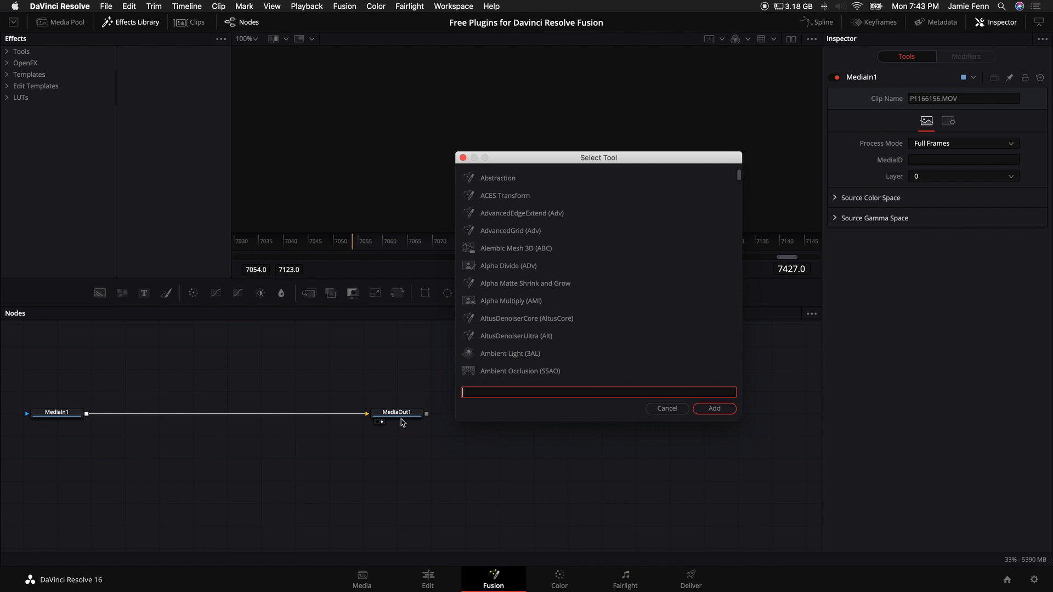
# - Search 'glitch' in Select Tool to list Glitch Effect 1 and MT_Glitch tools
pyautogui.write('glitch')
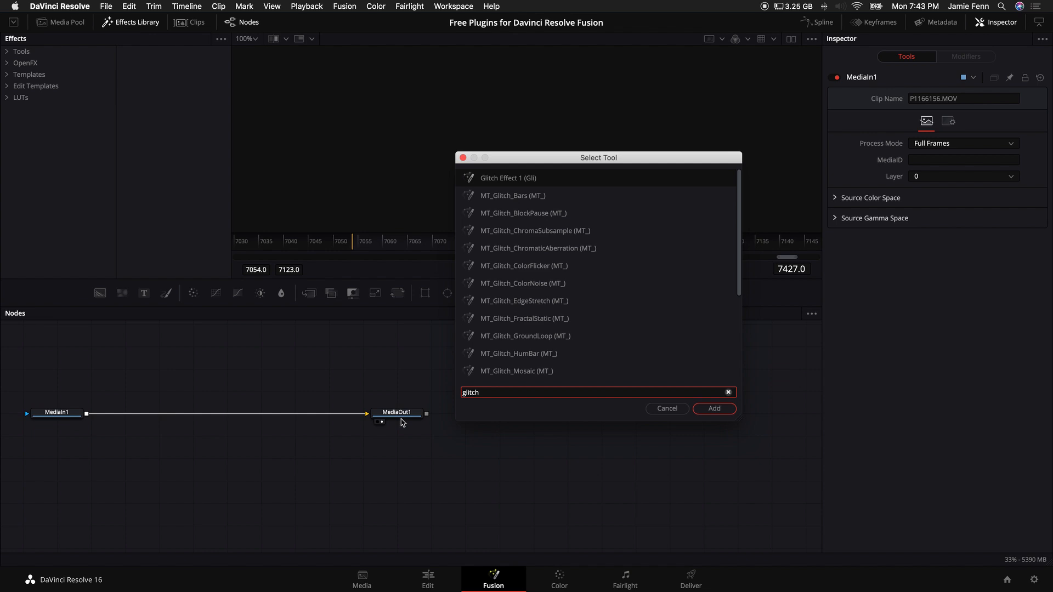